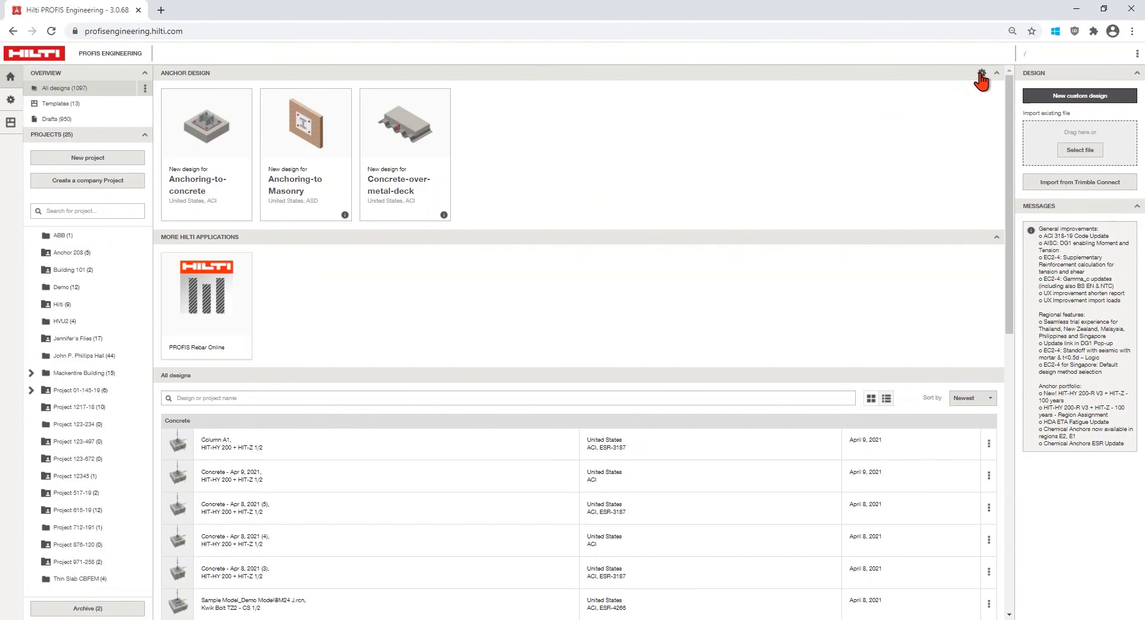
Step: Open Application Settings from the gear icon of the Anchor Design panel
{"action": "left_click", "coordinate": [983, 73]}
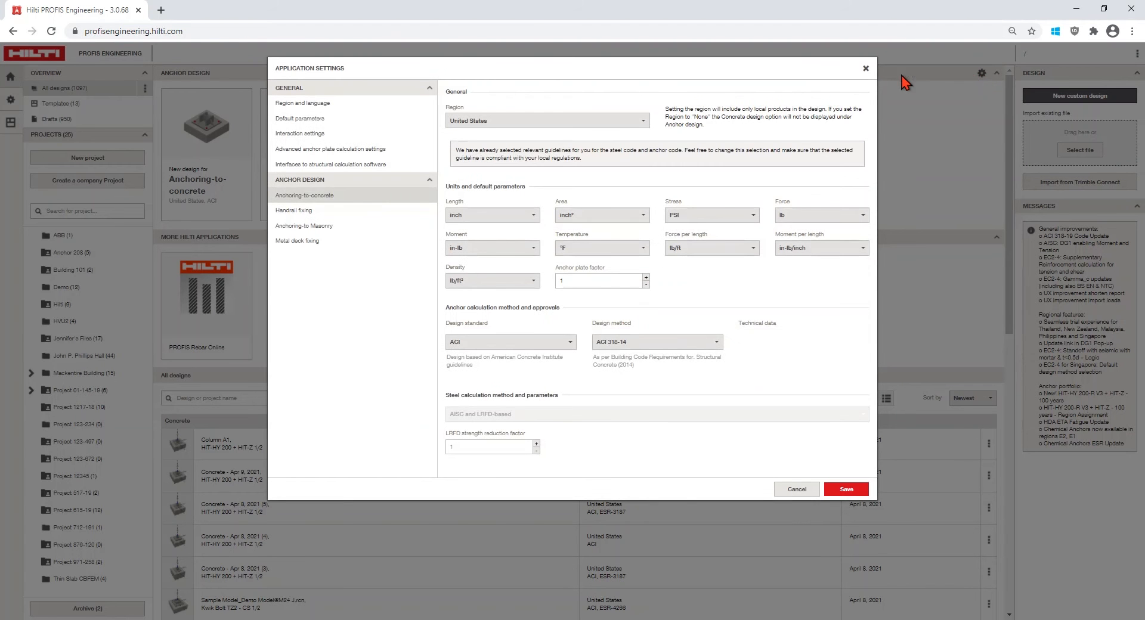
Step: Review region, default parameters and interfaces, set the concrete design method to ACI 318-19, and save
{"action": "left_click", "coordinate": [303, 103]}
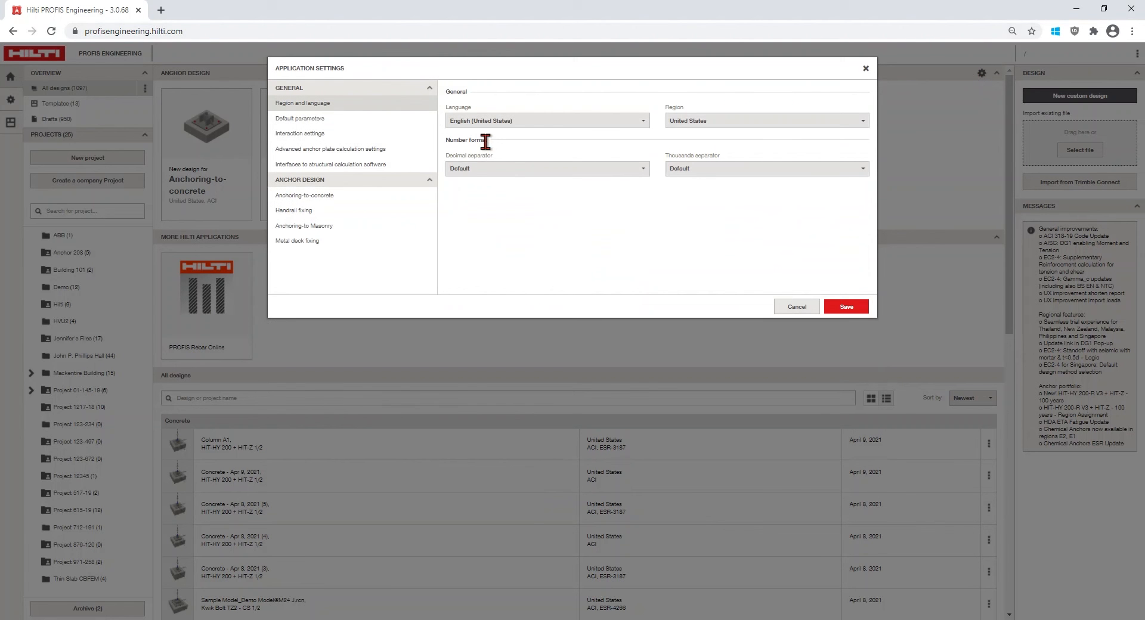
{"action": "mouse_move", "coordinate": [678, 188]}
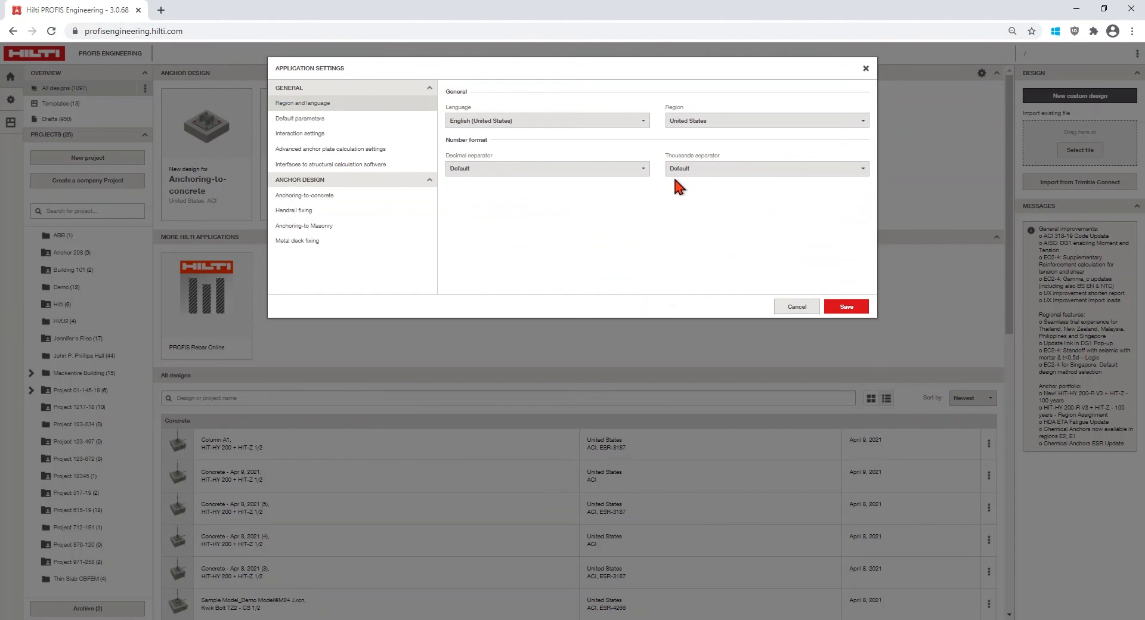
{"action": "mouse_move", "coordinate": [327, 130]}
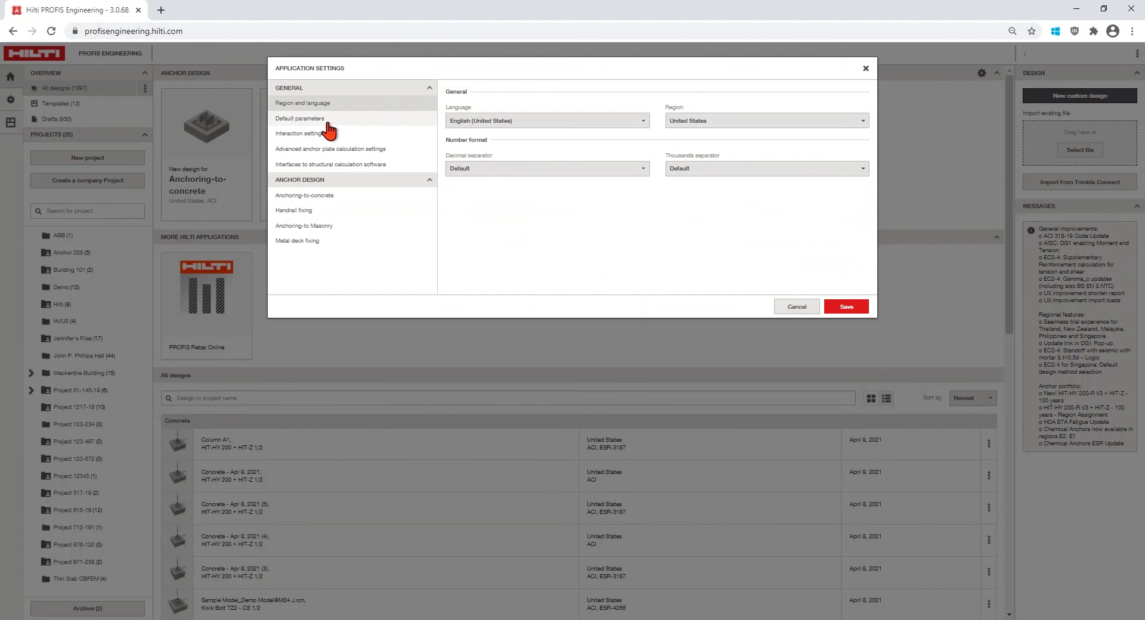
{"action": "left_click", "coordinate": [300, 118]}
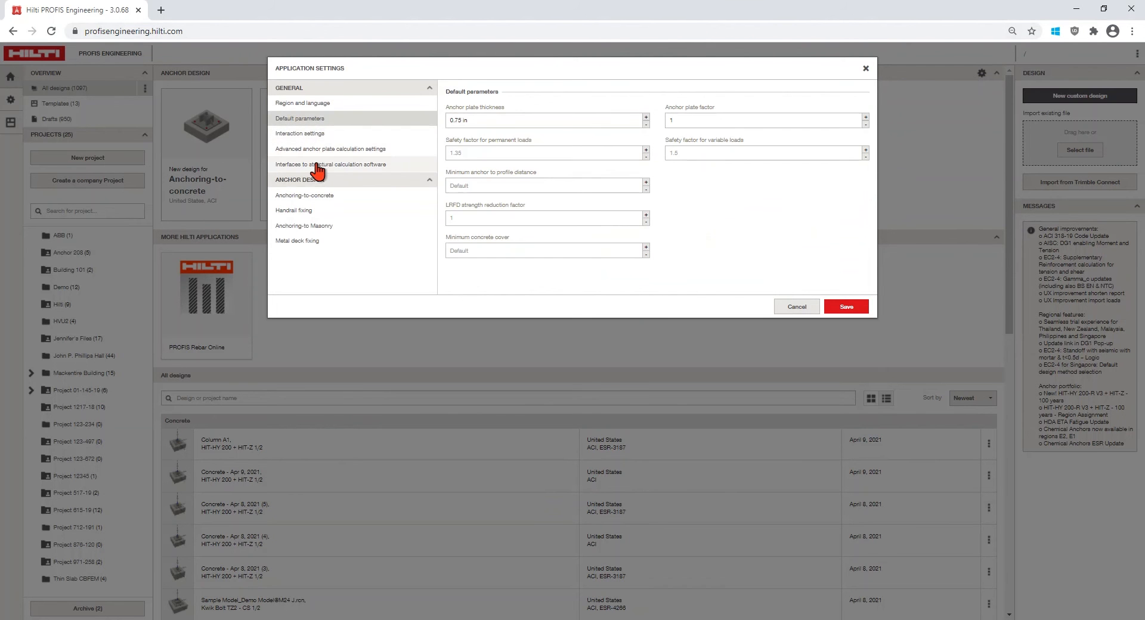
{"action": "left_click", "coordinate": [305, 195]}
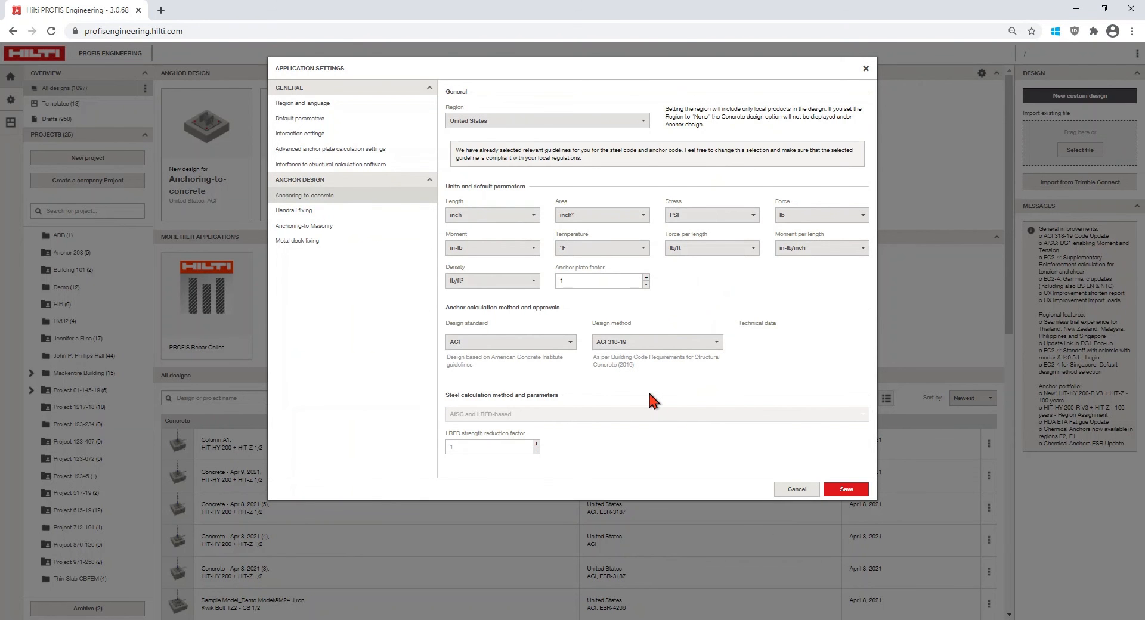
{"action": "left_click", "coordinate": [330, 163]}
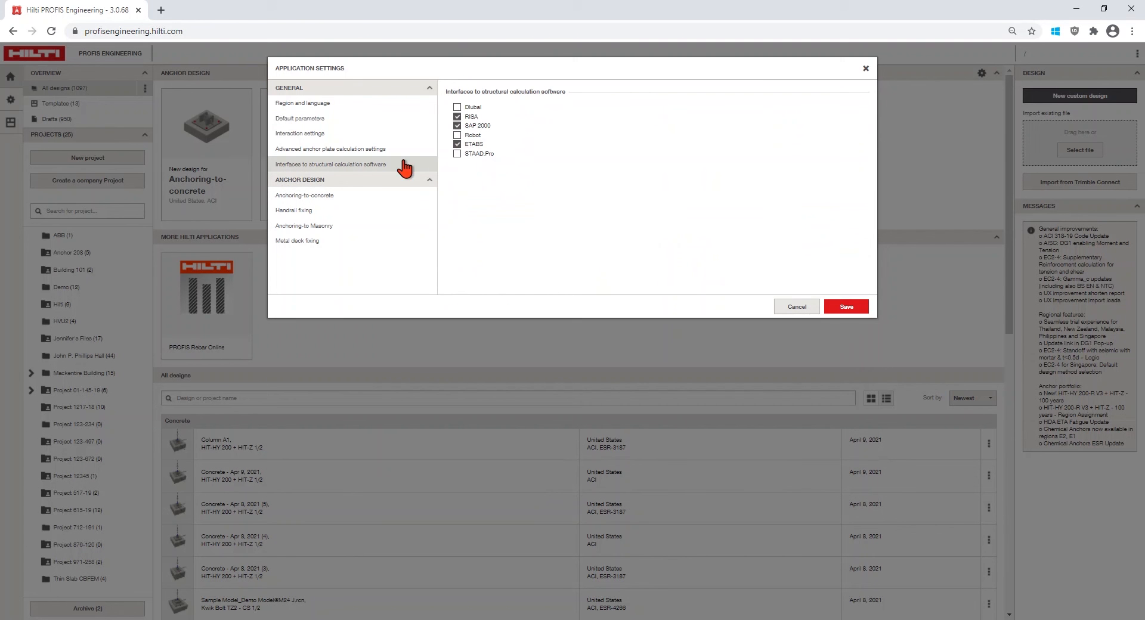
{"action": "left_click", "coordinate": [303, 103]}
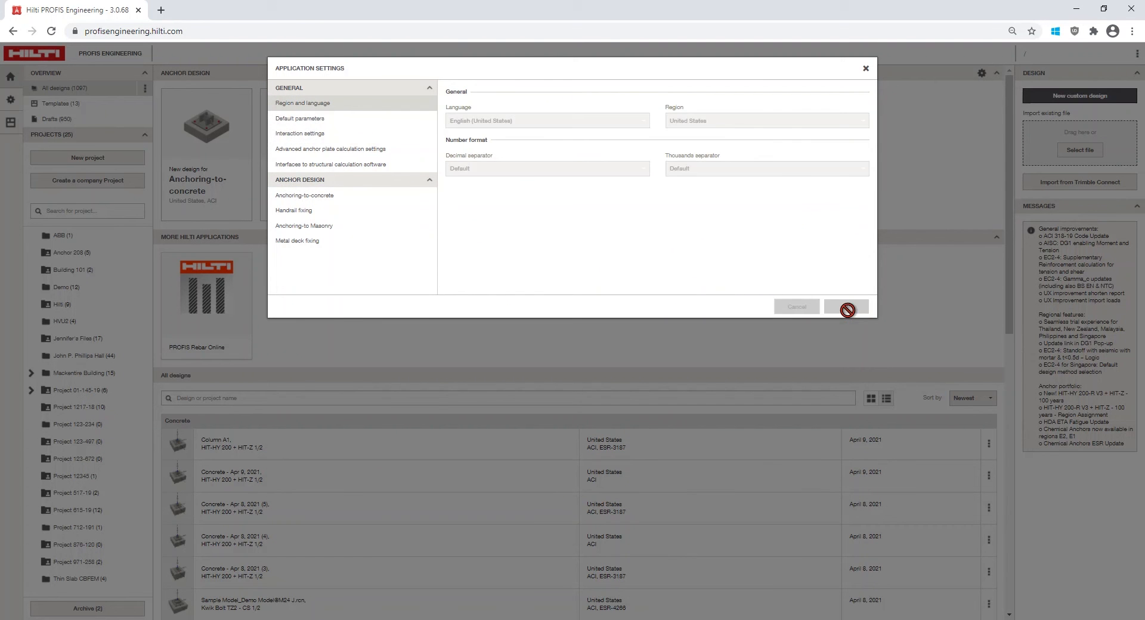
Step: Start a new Anchoring-to-concrete design, then return to the designs overview with Home
{"action": "left_click", "coordinate": [865, 68]}
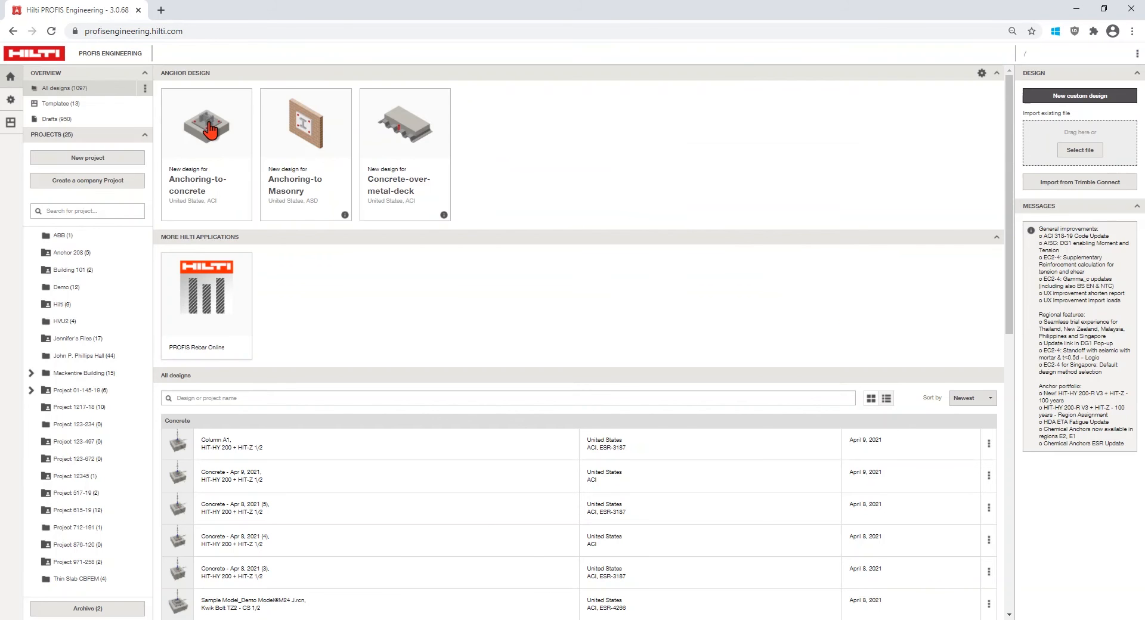
{"action": "left_click", "coordinate": [205, 124]}
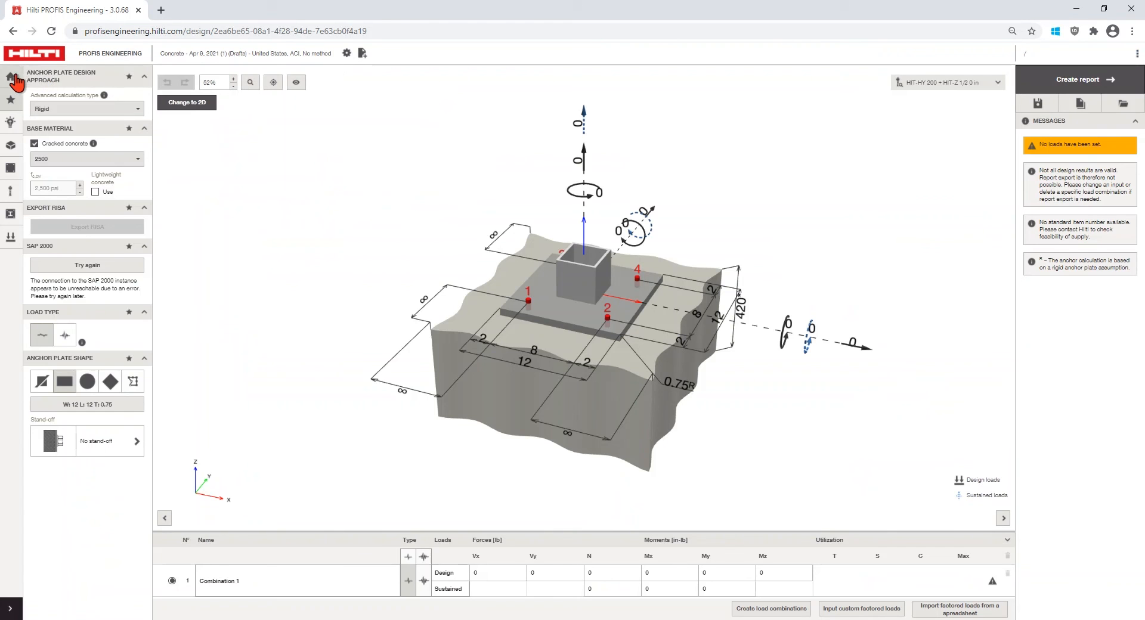
{"action": "left_click", "coordinate": [11, 79]}
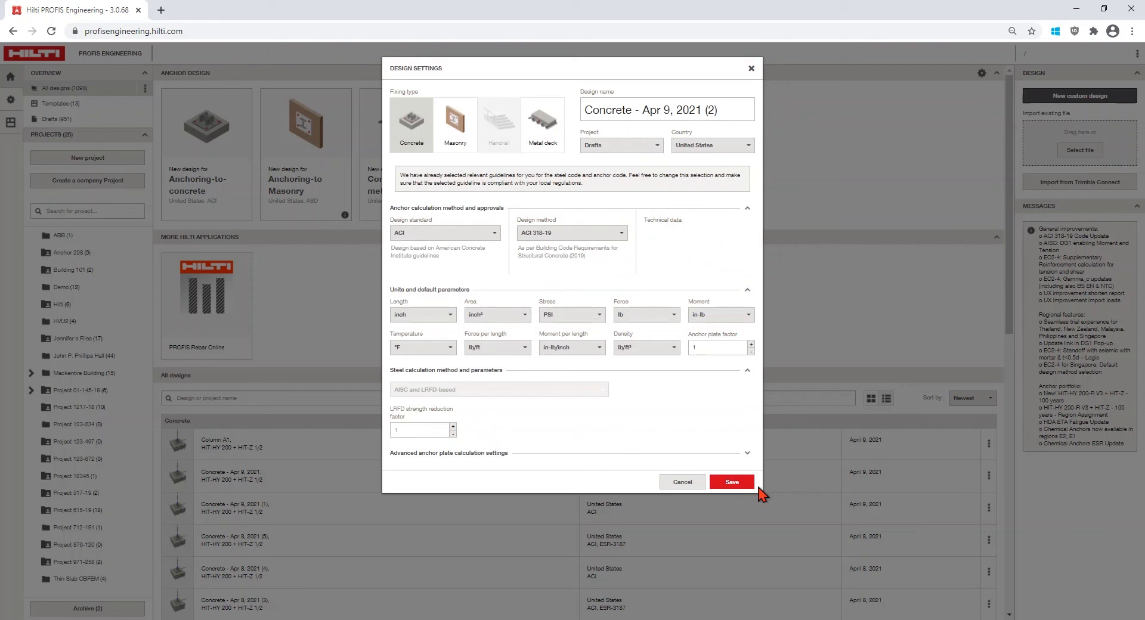
Step: Save the design settings to create 'Concrete - Apr 9, 2021 (2)' in the 3D view
{"action": "left_click", "coordinate": [731, 481]}
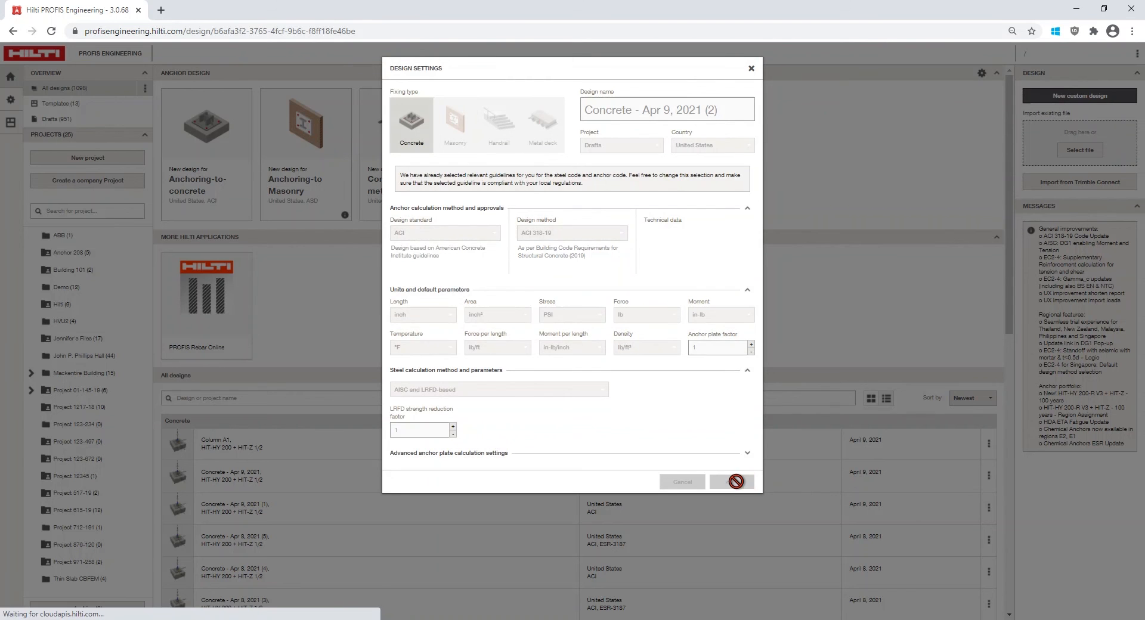
{"action": "left_click", "coordinate": [731, 482]}
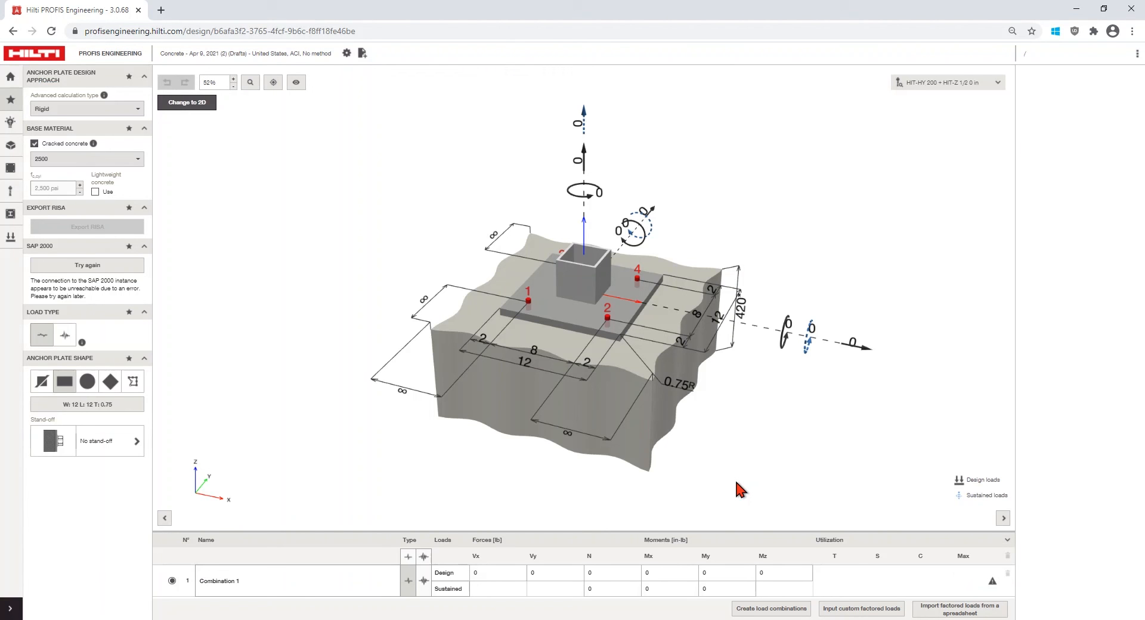